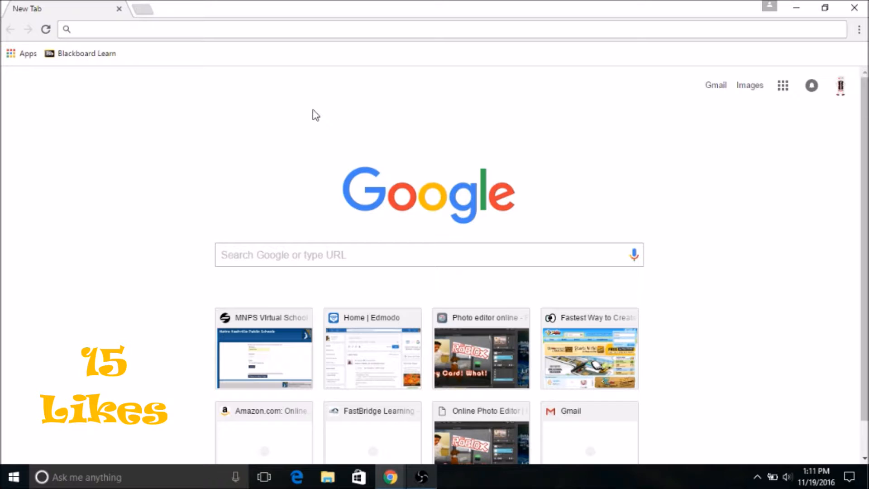
# Load the pixlr.com homepage in Chrome.
pyautogui.click(364, 29)
pyautogui.write('pi')
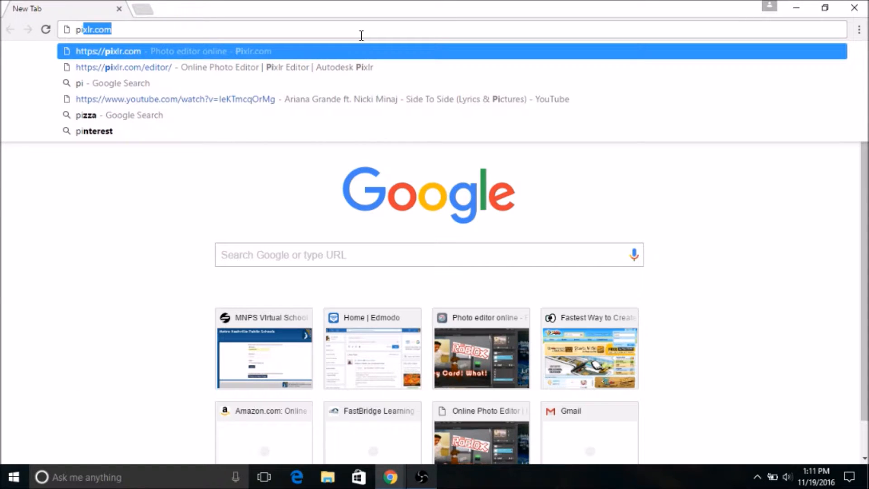
pyautogui.click(109, 51)
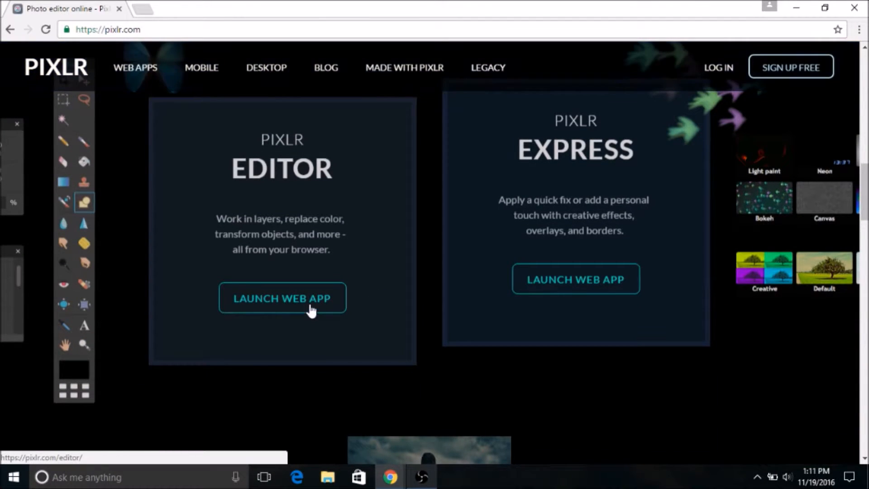
# Launch Pixlr Editor and create a new transparent 1280x720 image.
pyautogui.click(282, 298)
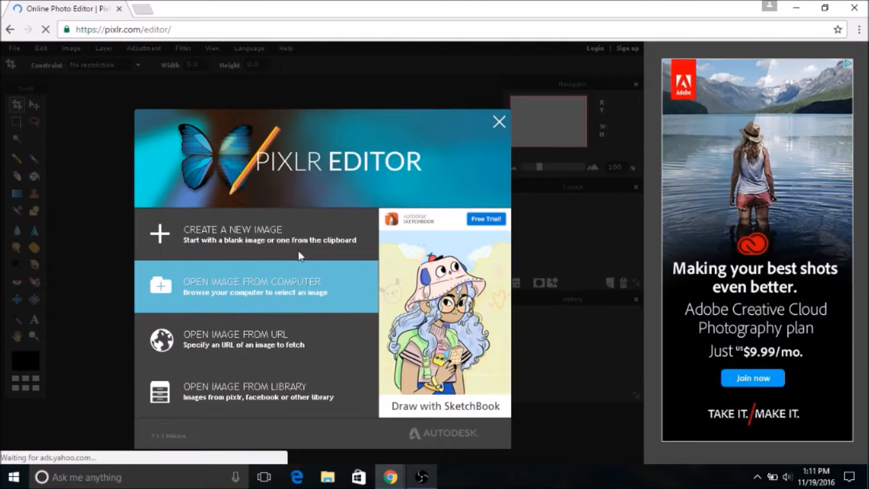
pyautogui.click(233, 233)
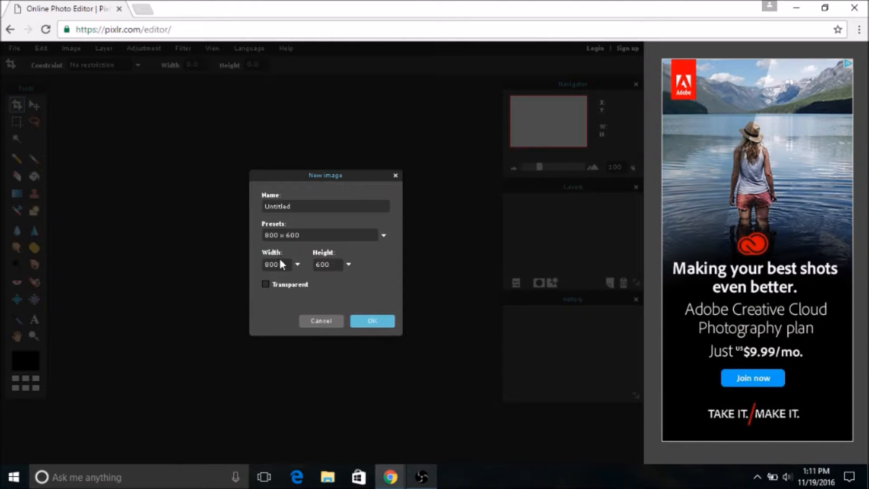
pyautogui.click(272, 264)
pyautogui.write('1280')
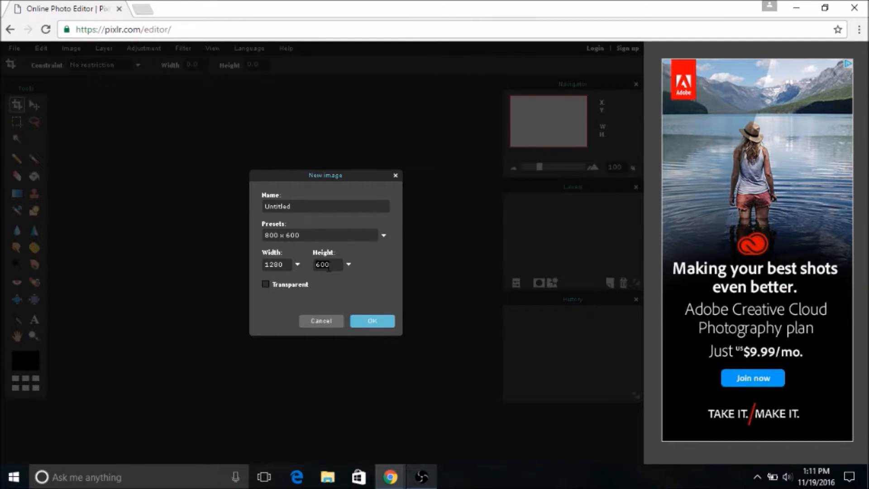
pyautogui.write('720')
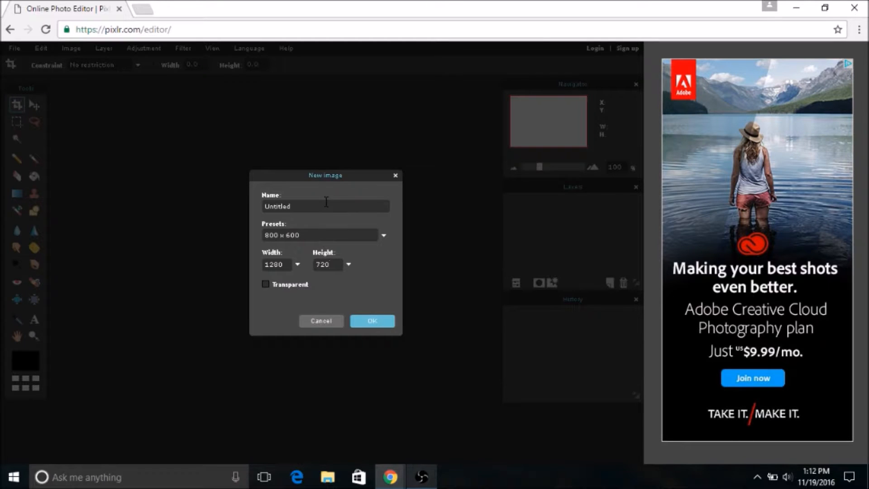
pyautogui.click(266, 284)
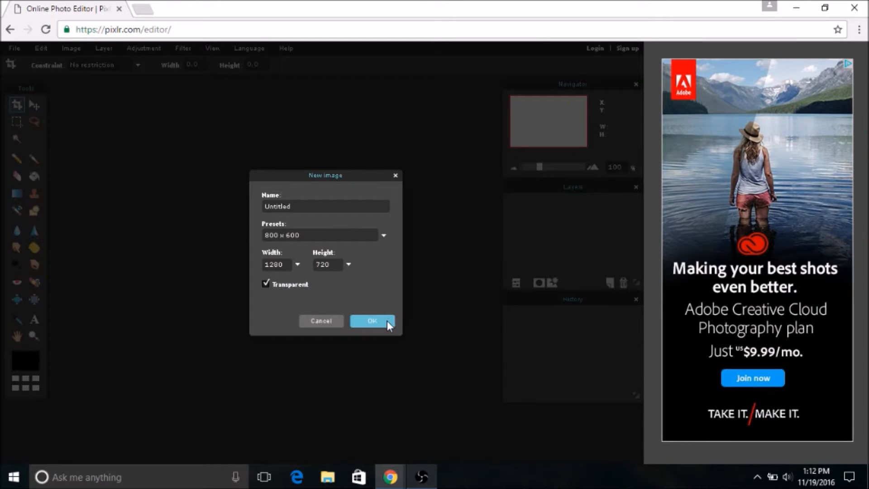
pyautogui.click(371, 321)
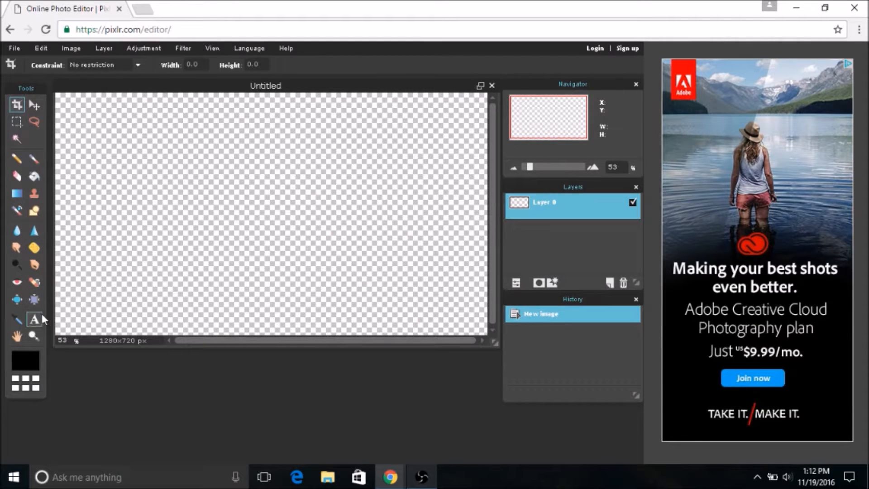
pyautogui.moveTo(33, 319)
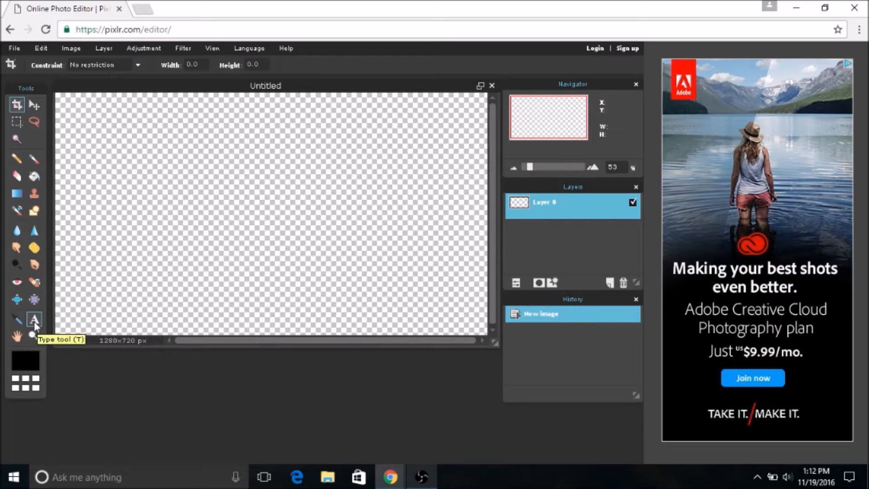
# Add a text layer with the letter B near the canvas top-left.
pyautogui.click(33, 318)
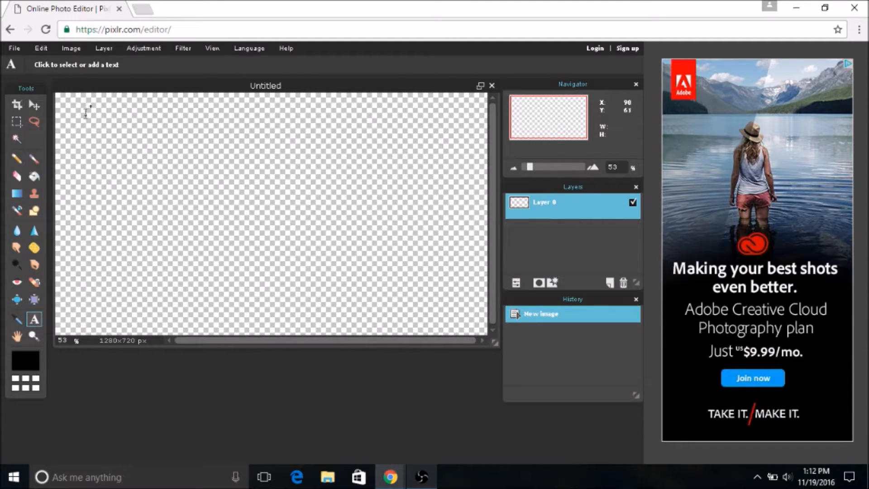
pyautogui.click(88, 114)
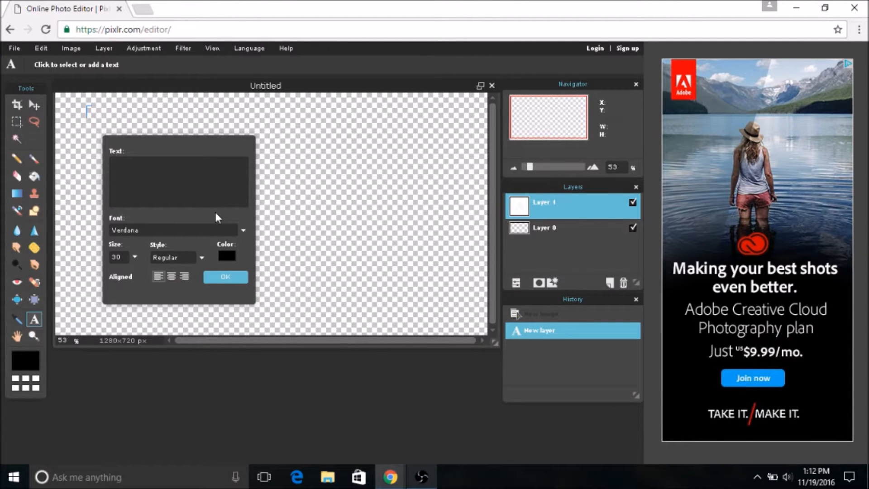
pyautogui.click(177, 162)
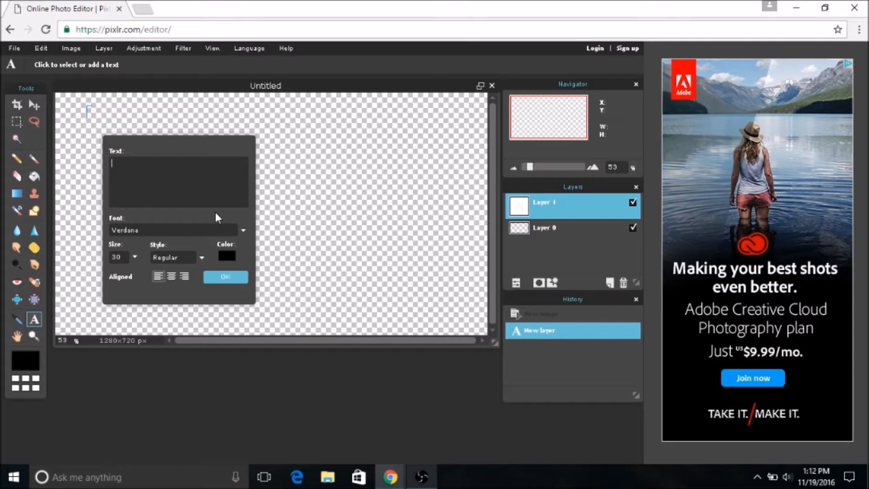
pyautogui.write('B')
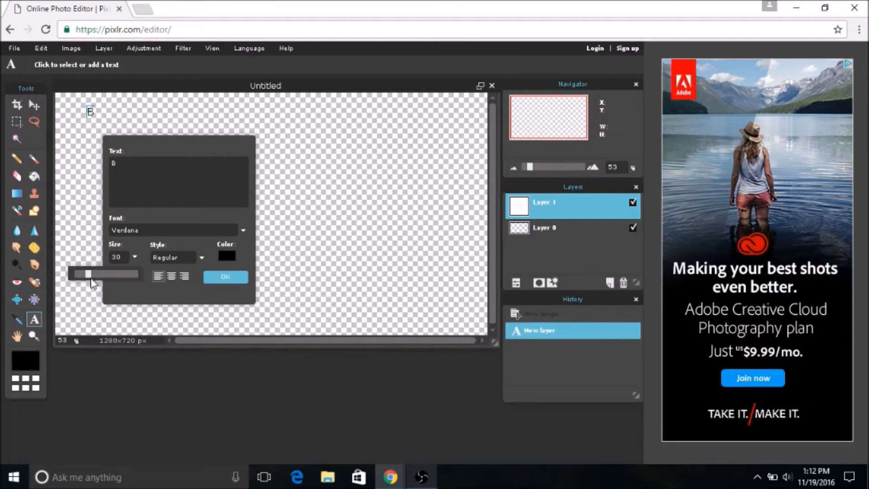
# Enlarge the letter B to size 76 and browse the font list.
pyautogui.moveTo(84, 274); pyautogui.dragTo(109, 273)
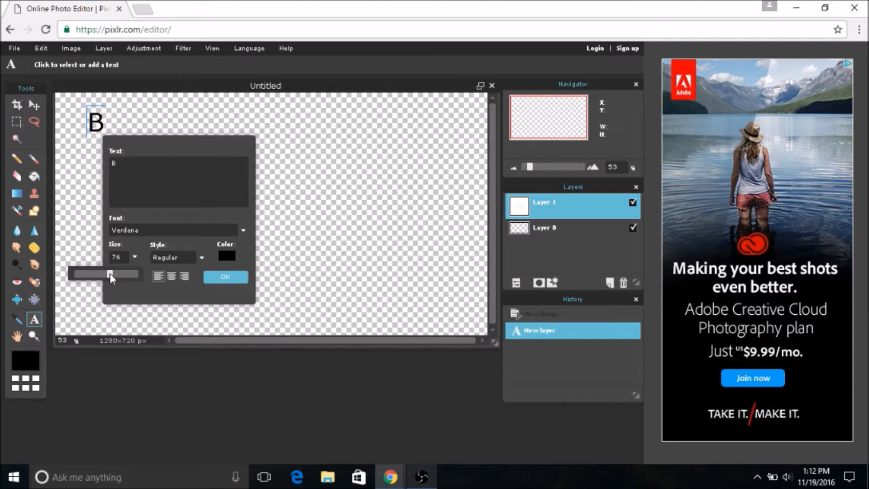
pyautogui.click(200, 256)
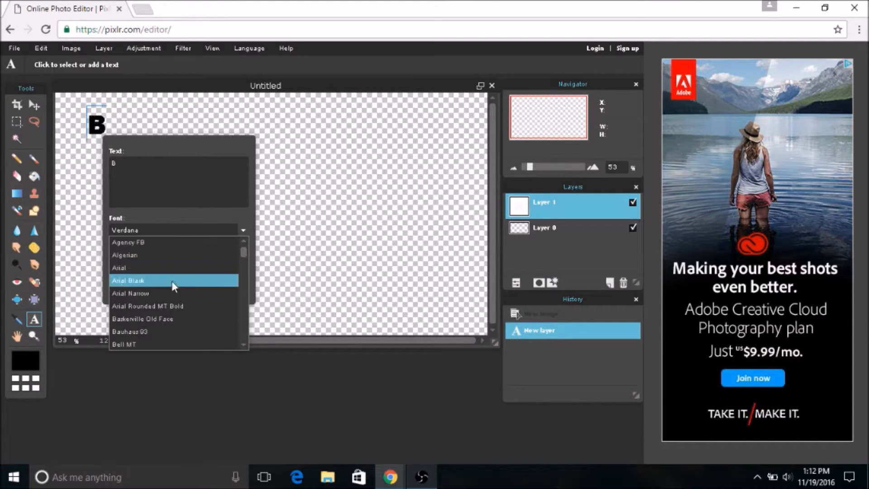
pyautogui.scroll(-3)
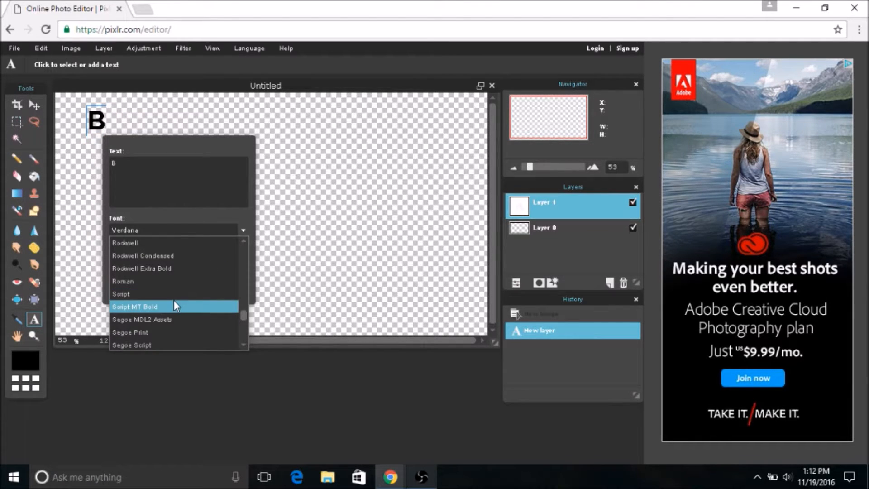
pyautogui.scroll(-3)
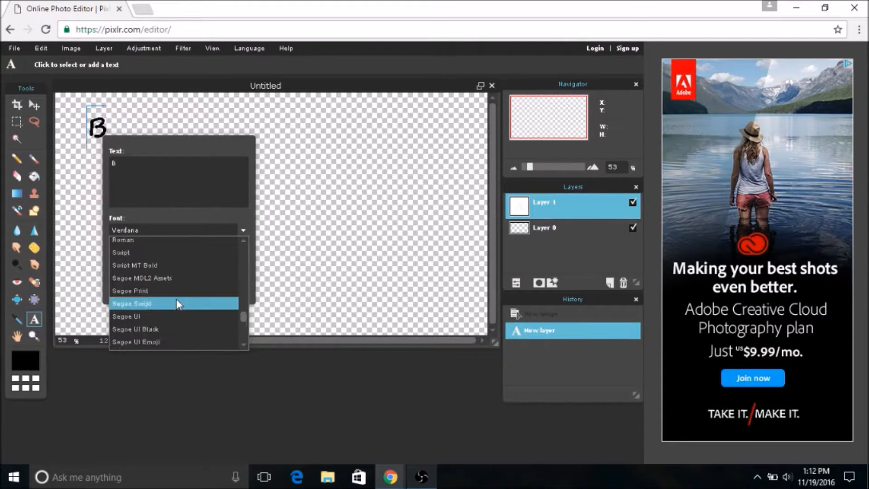
pyautogui.scroll(-3)
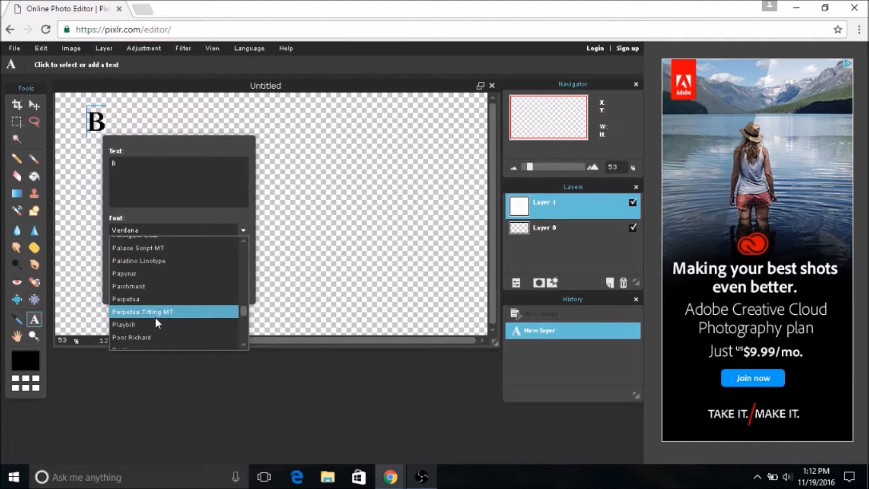
pyautogui.moveTo(146, 338)
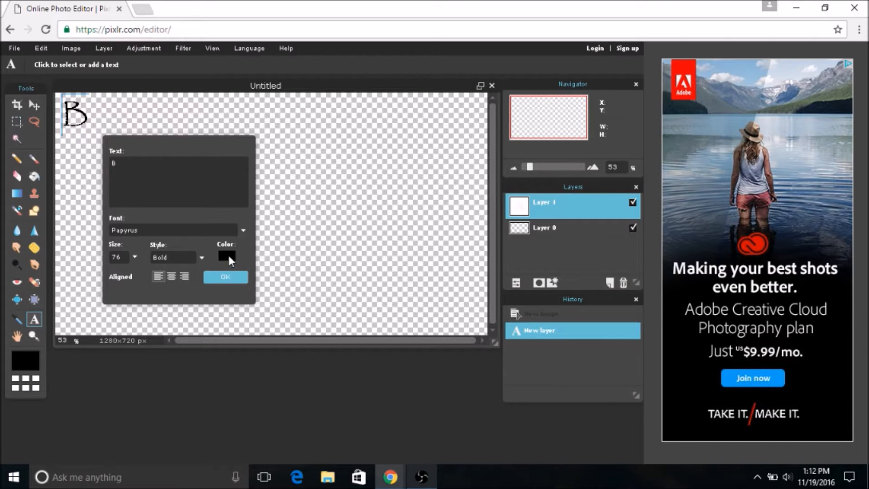
# Color the letter B orange and commit the text layer.
pyautogui.click(225, 256)
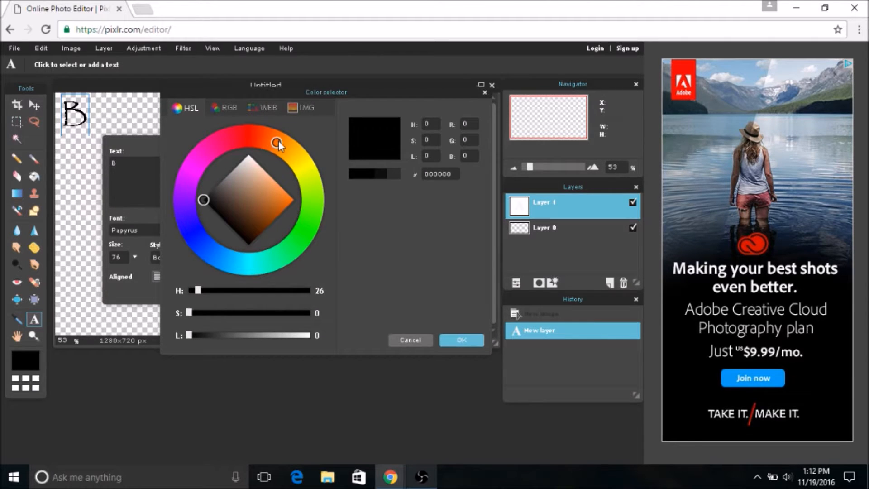
pyautogui.click(409, 340)
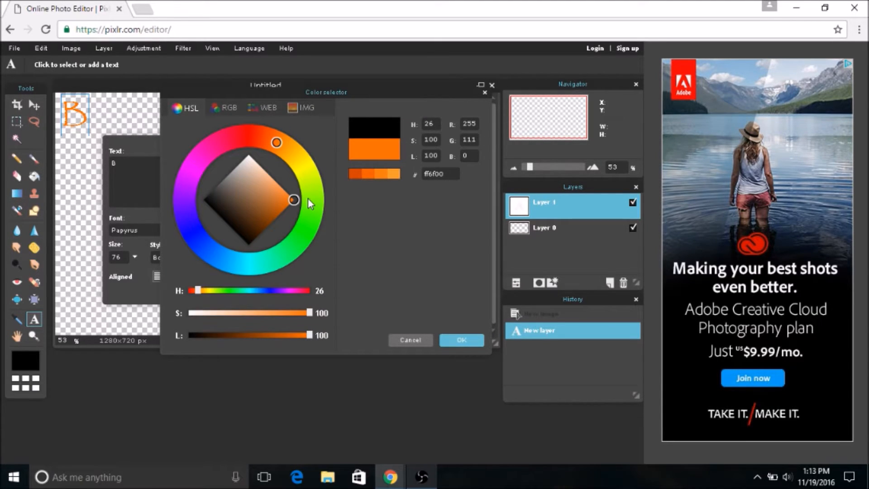
pyautogui.click(461, 340)
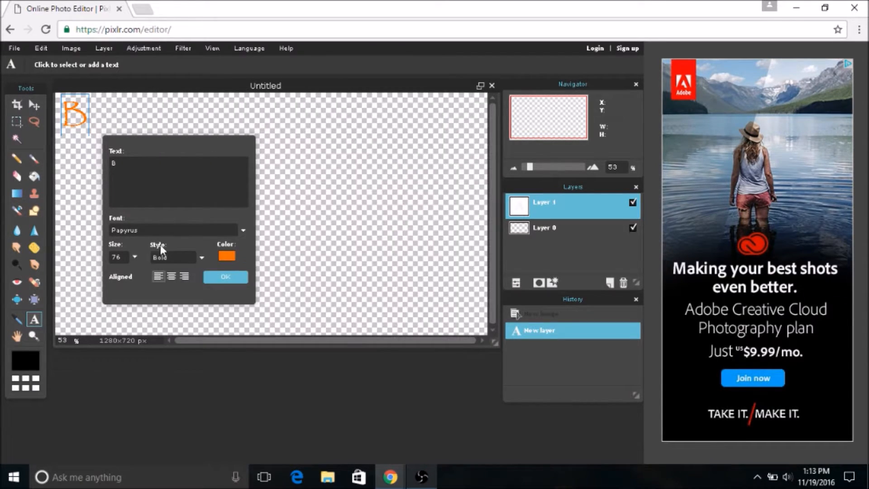
pyautogui.click(225, 277)
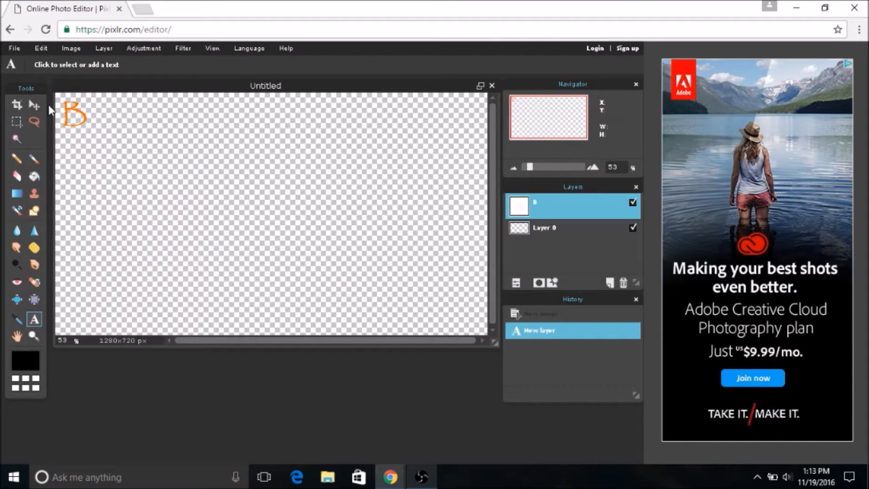
pyautogui.moveTo(245, 212)
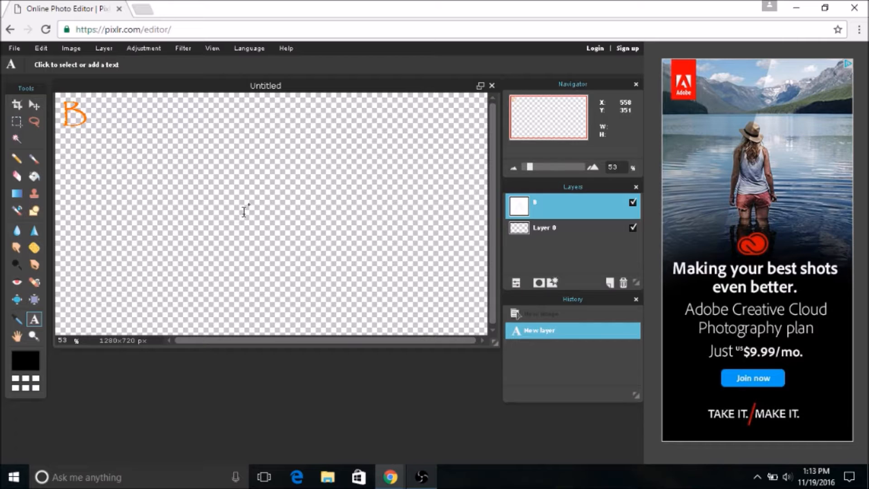
pyautogui.moveTo(564, 272)
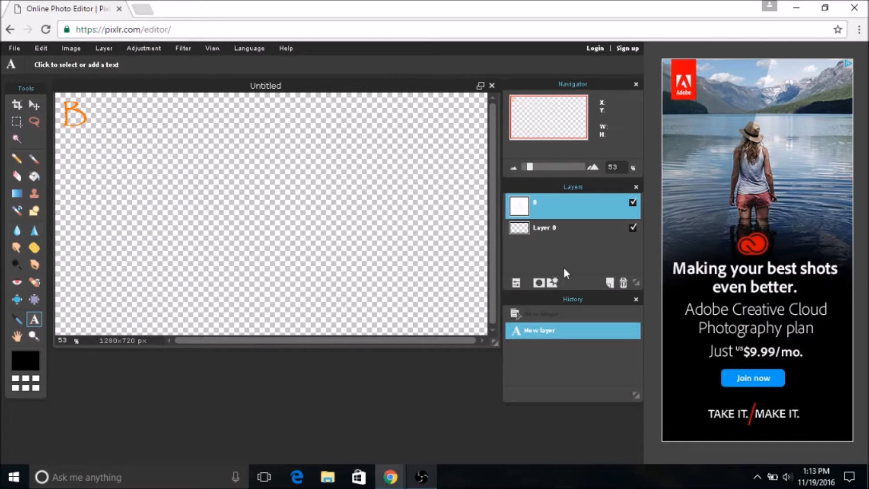
pyautogui.moveTo(553, 283)
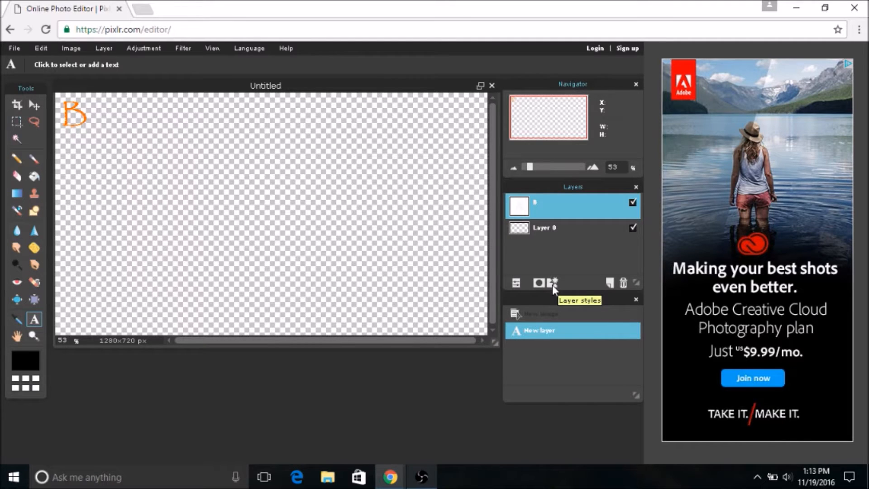
# Apply a black outer glow of size 2 to the letter B layer.
pyautogui.click(552, 284)
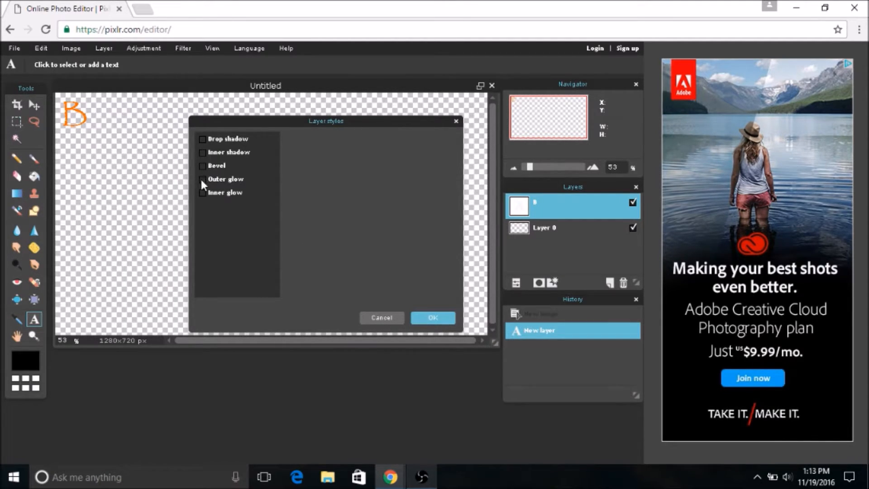
pyautogui.moveTo(204, 179)
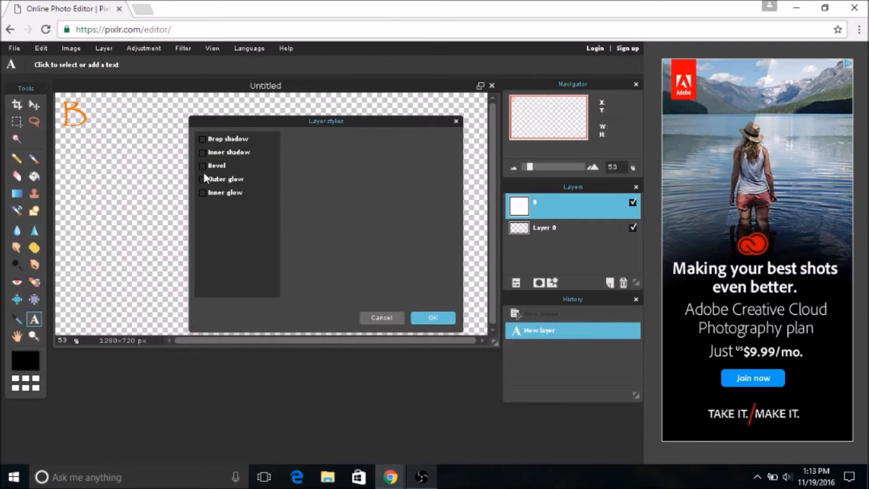
pyautogui.click(202, 152)
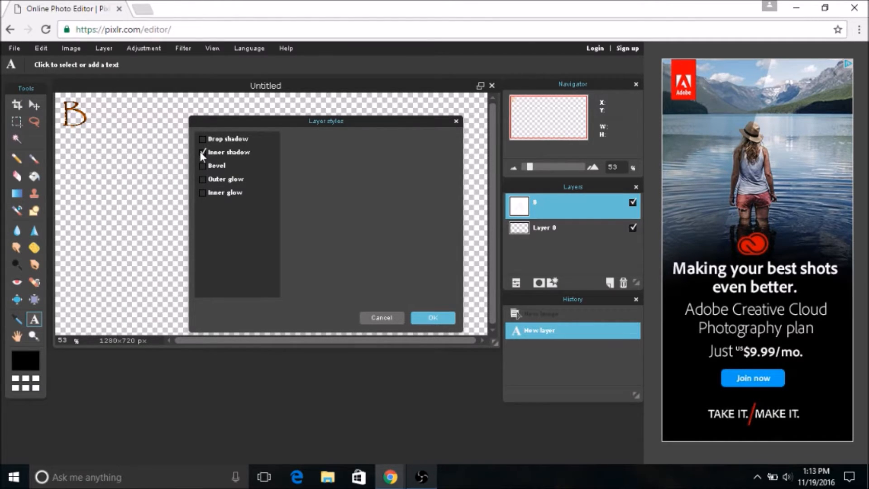
pyautogui.click(202, 152)
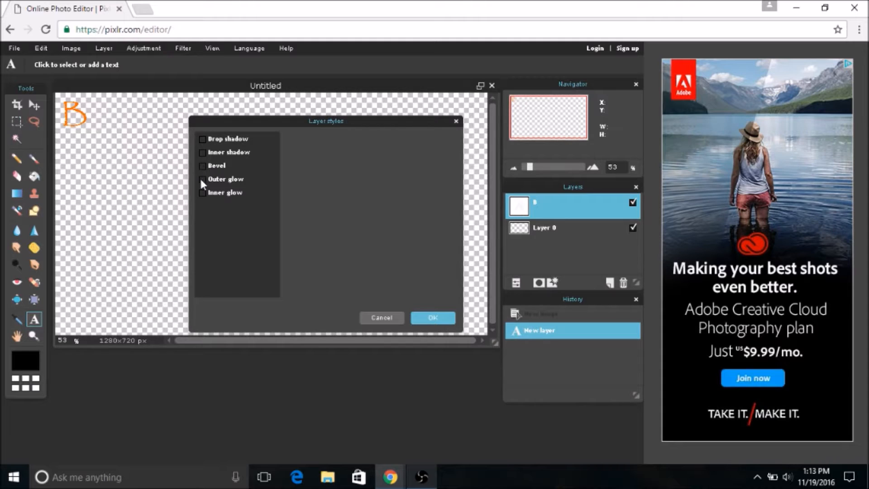
pyautogui.click(203, 178)
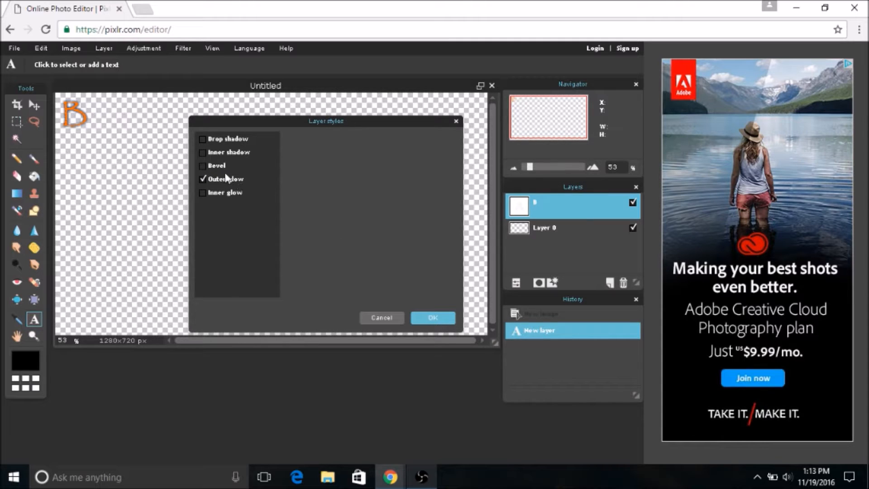
pyautogui.click(225, 178)
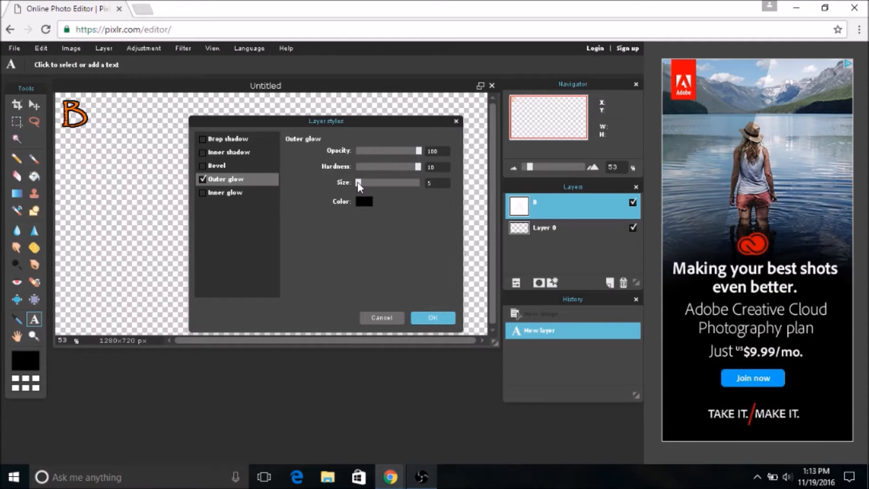
pyautogui.moveTo(358, 183); pyautogui.dragTo(357, 183)
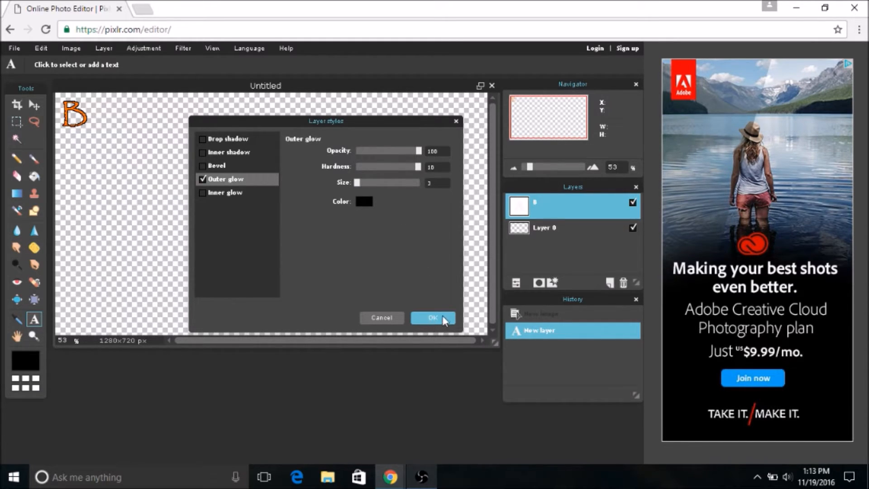
pyautogui.click(432, 316)
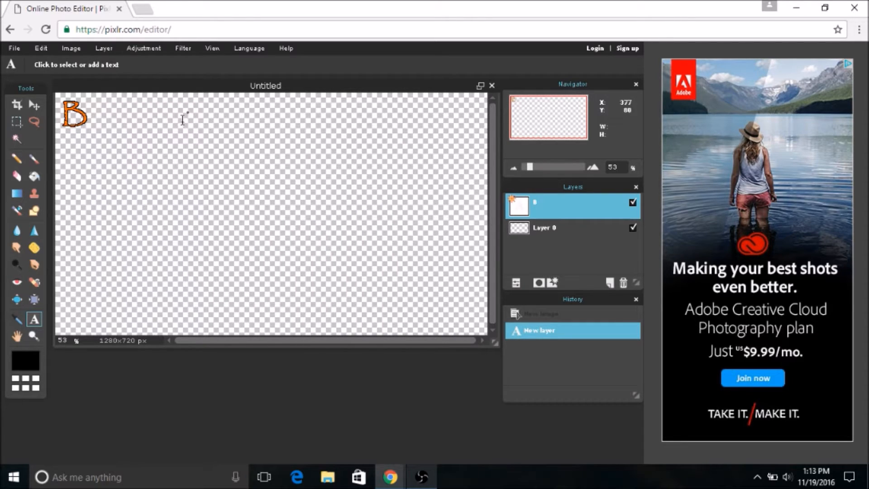
pyautogui.moveTo(578, 270)
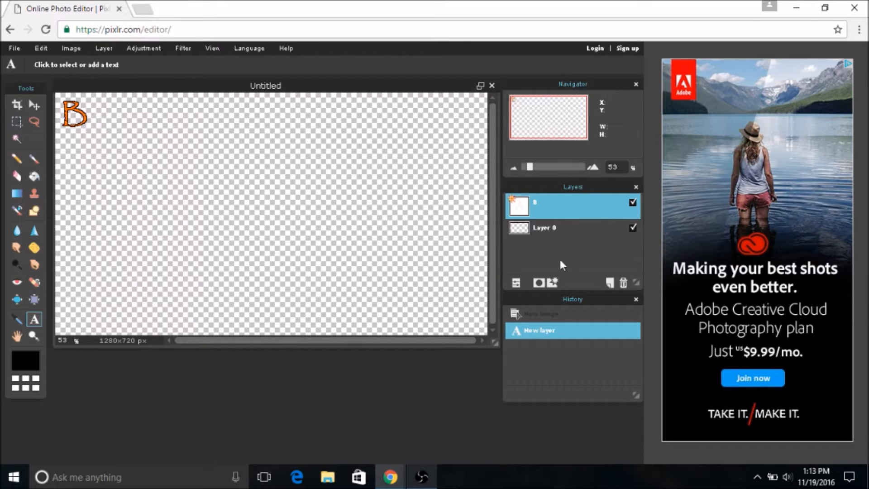
pyautogui.moveTo(230, 125)
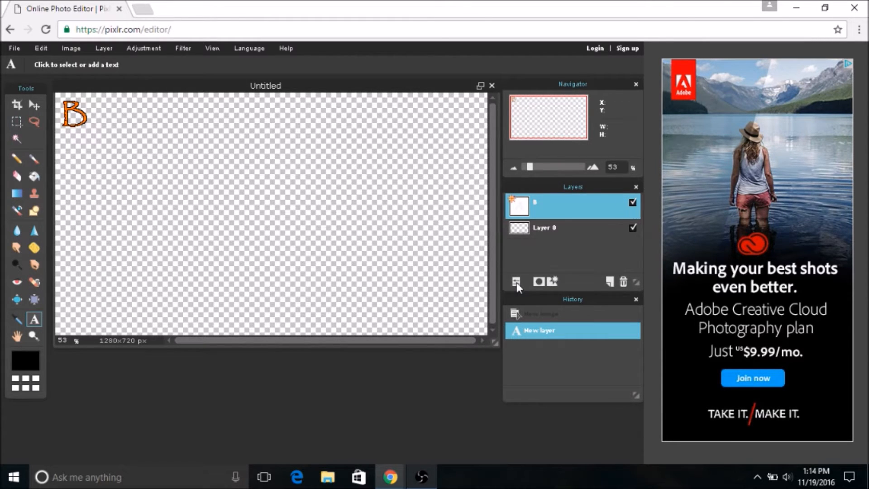
# Open the B layer settings to lower its opacity to 60%.
pyautogui.click(515, 282)
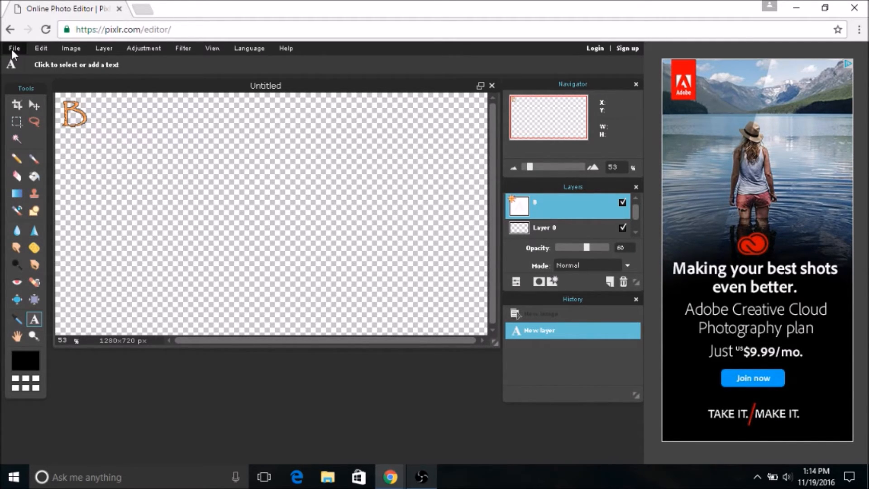
# Start saving the image as WaterMark in PNG format.
pyautogui.click(14, 48)
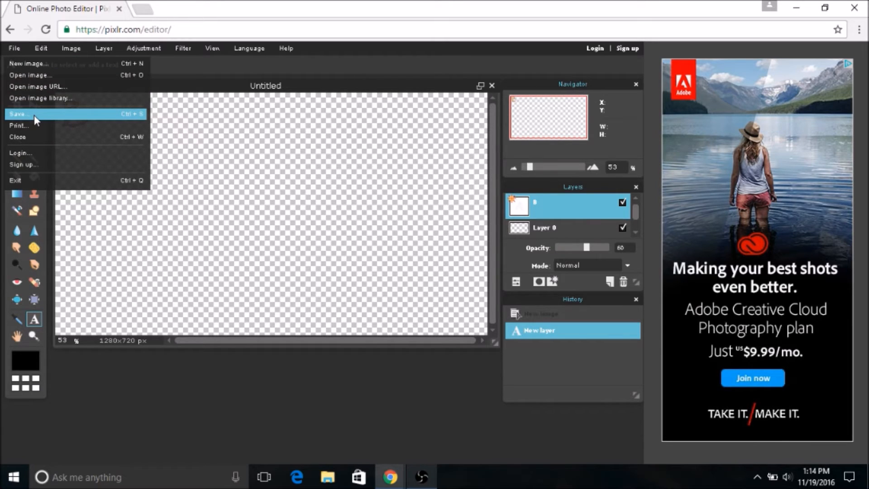
pyautogui.click(18, 114)
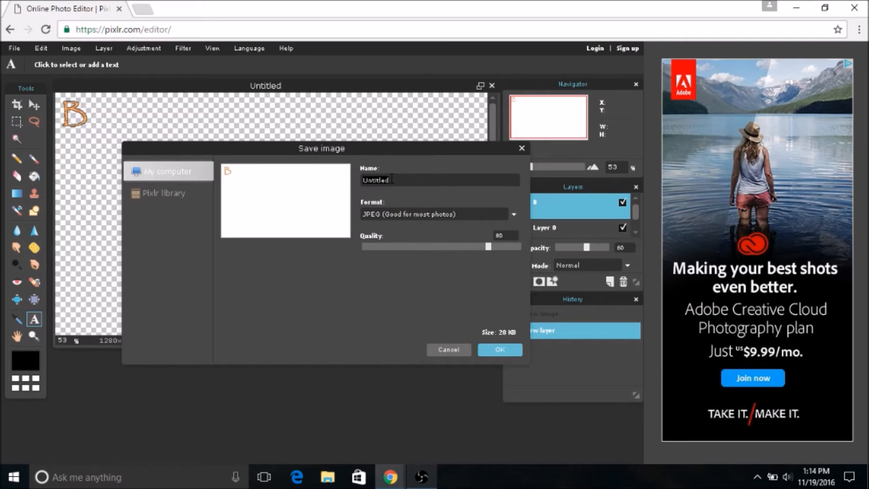
pyautogui.write('WaterMark')
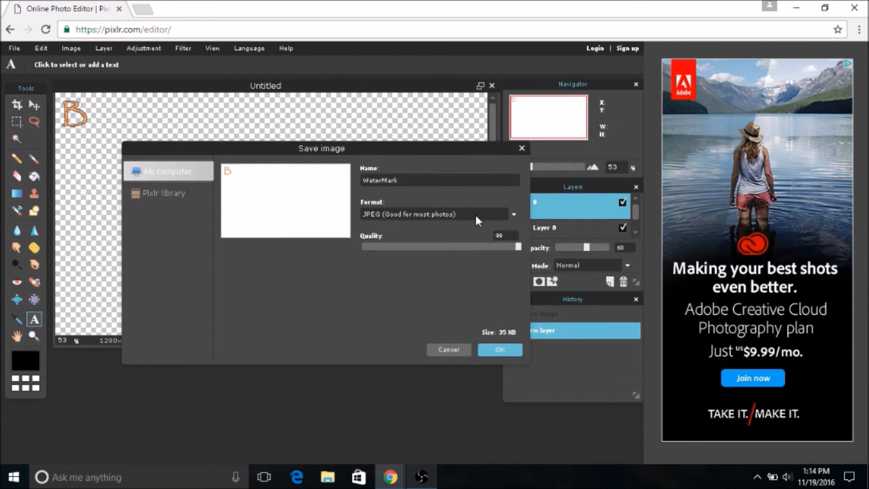
pyautogui.click(438, 214)
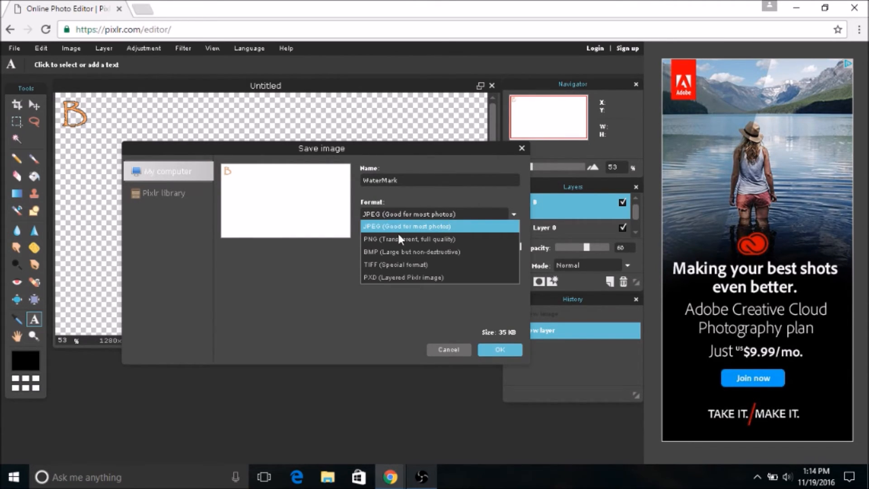
pyautogui.moveTo(413, 239)
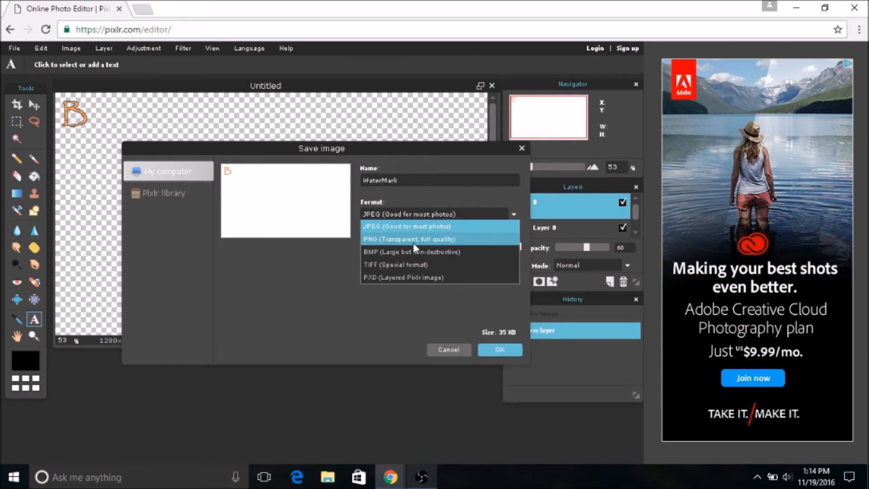
pyautogui.click(411, 239)
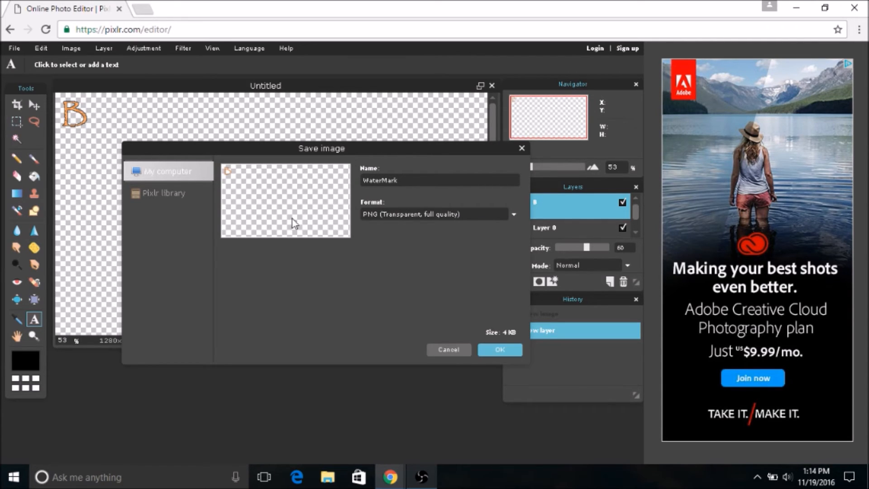
pyautogui.moveTo(494, 339)
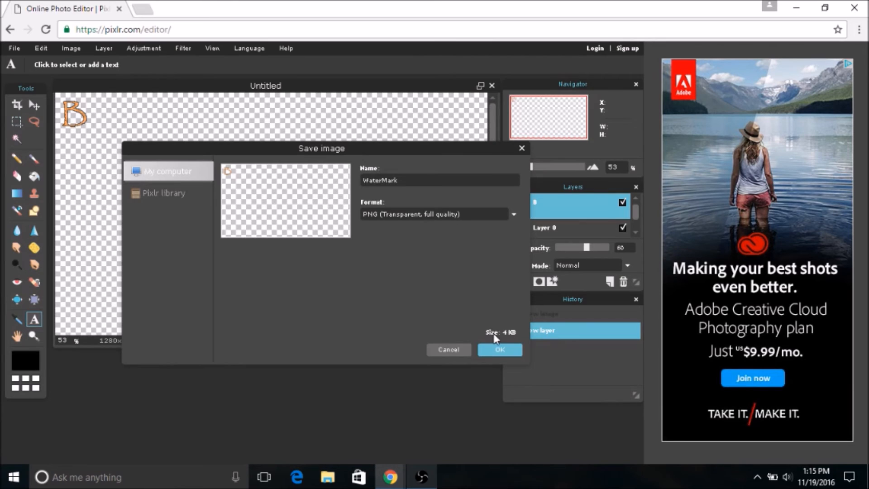
# Confirm the save and store WaterMark.png in the Pictures folder.
pyautogui.click(498, 349)
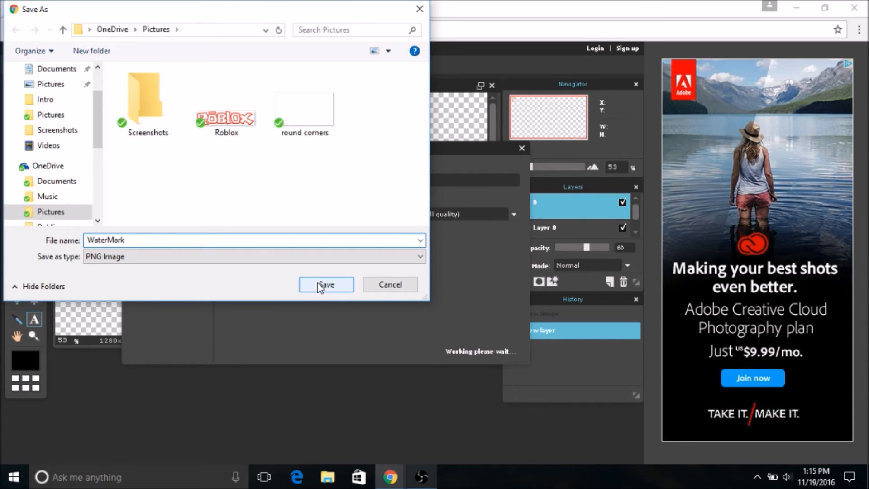
pyautogui.click(325, 284)
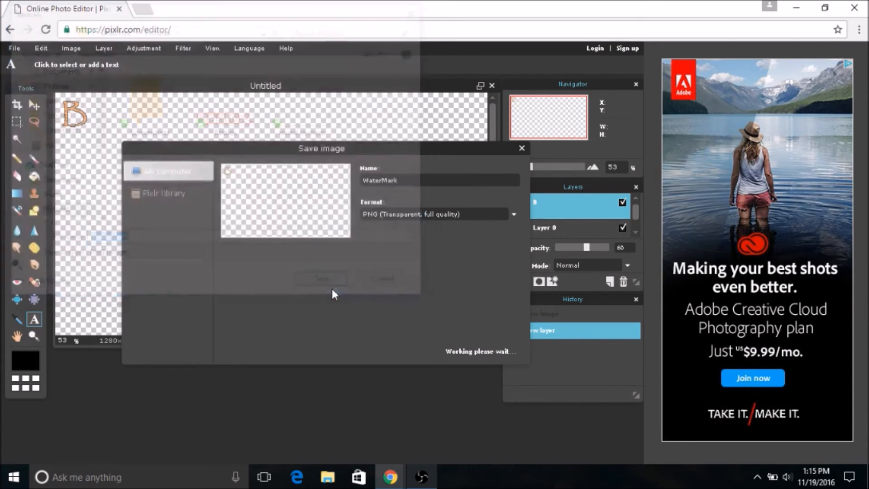
pyautogui.click(322, 278)
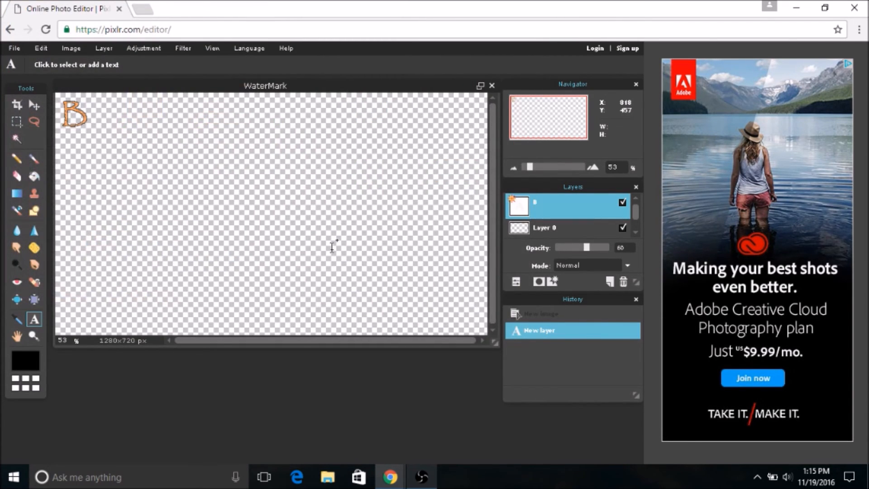